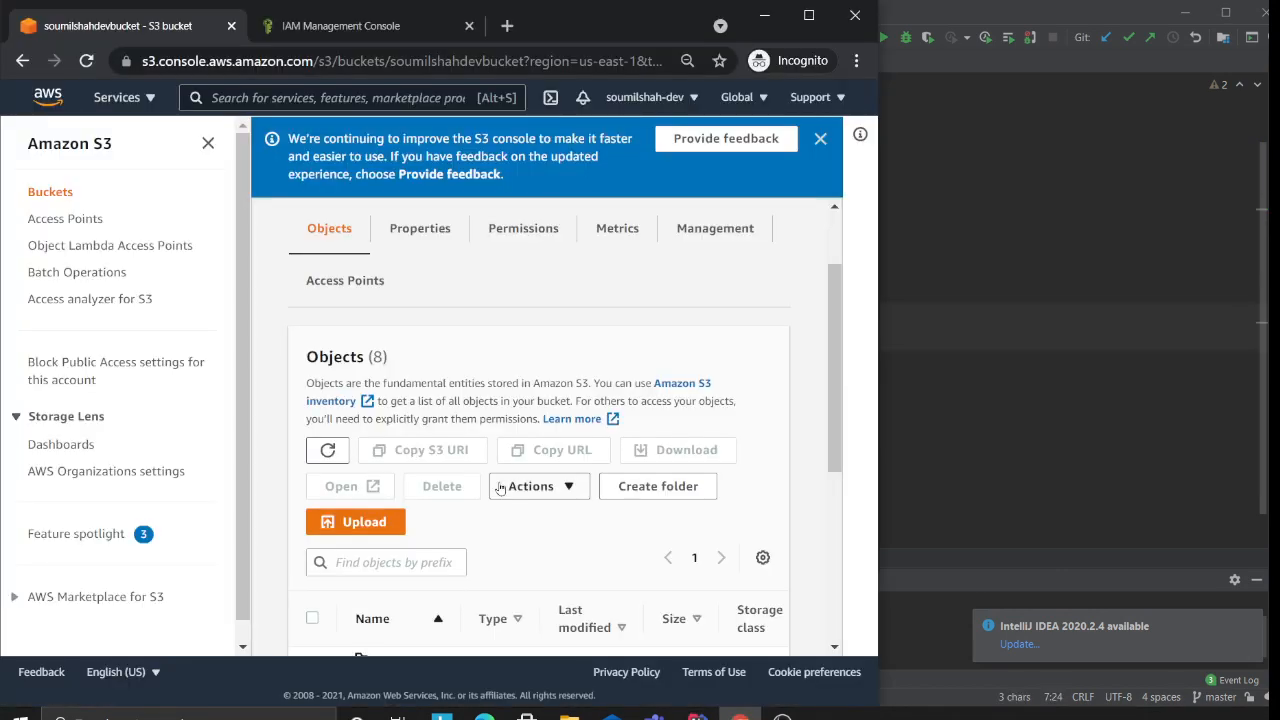
Look over the bucket's Objects list before returning to moda.py in PyCharm.
{"action": "scroll", "scroll_direction": "down", "scroll_amount": 3}
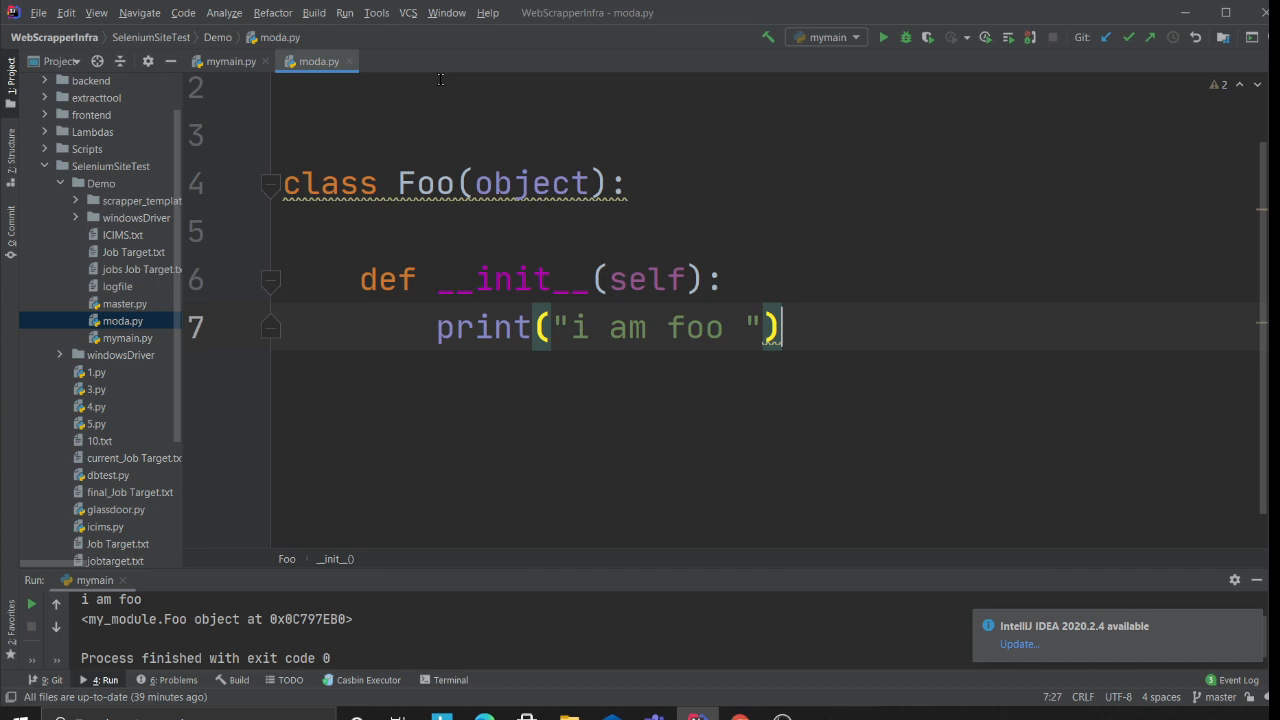
Bring up mymain.py and expand the folded AWSS3 class to show its methods and imports.
{"action": "left_click", "coordinate": [230, 60]}
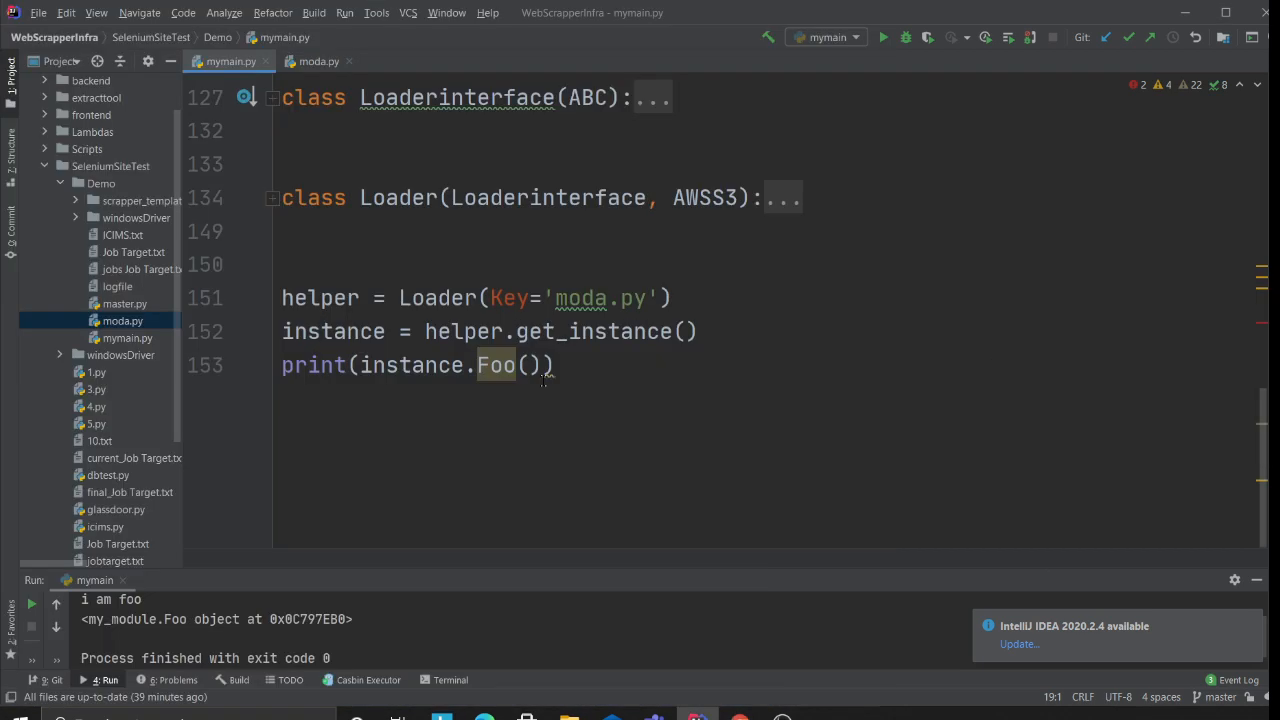
{"action": "scroll", "scroll_direction": "up", "scroll_amount": 3}
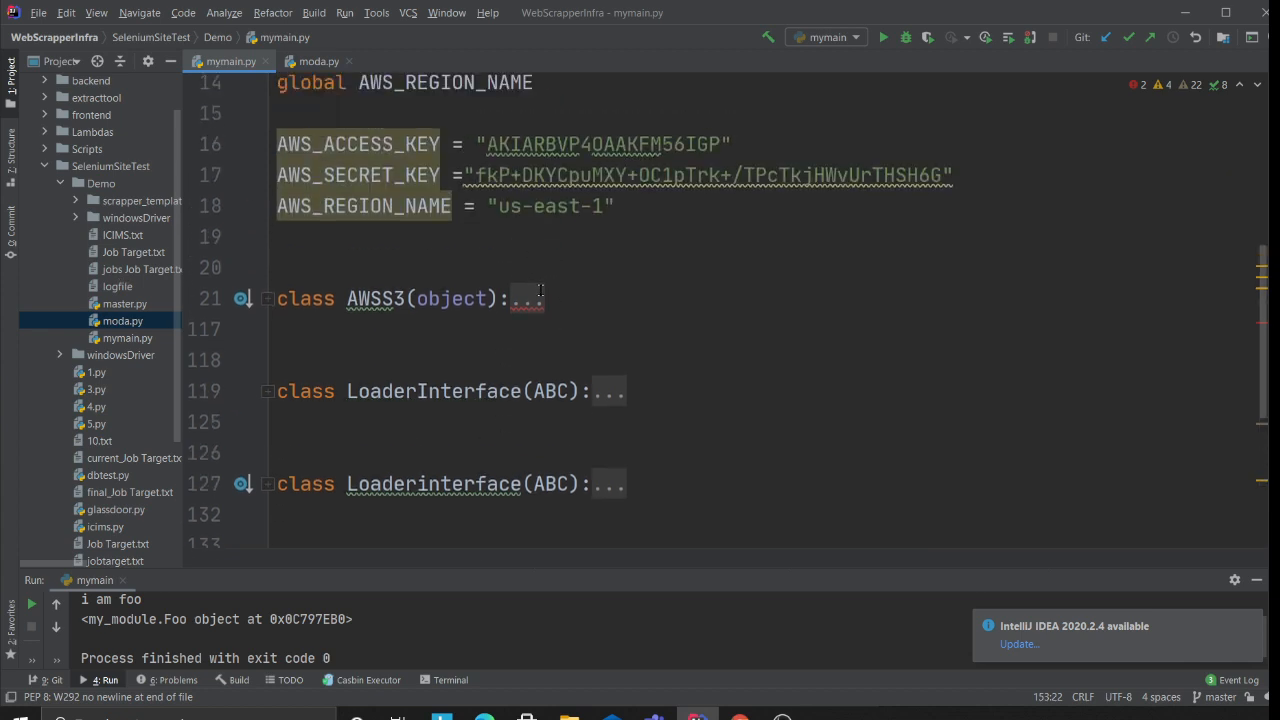
{"action": "left_click", "coordinate": [268, 298]}
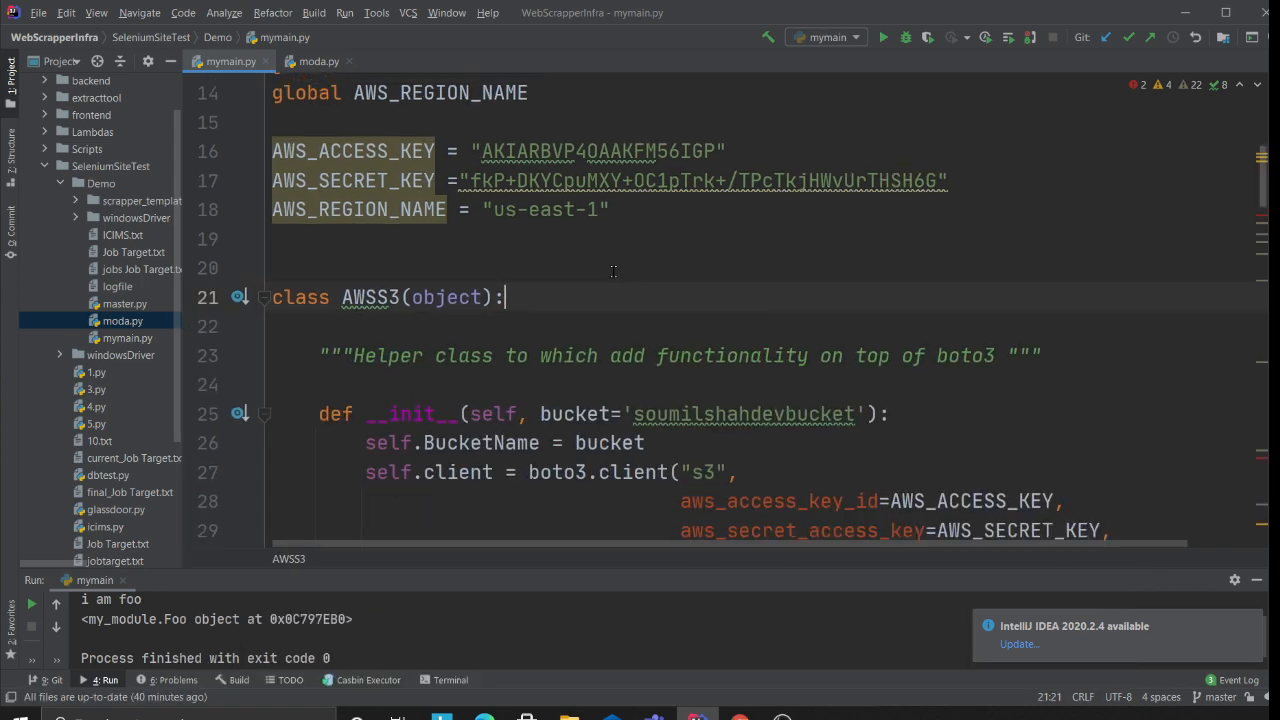
{"action": "scroll", "scroll_direction": "down", "scroll_amount": 3}
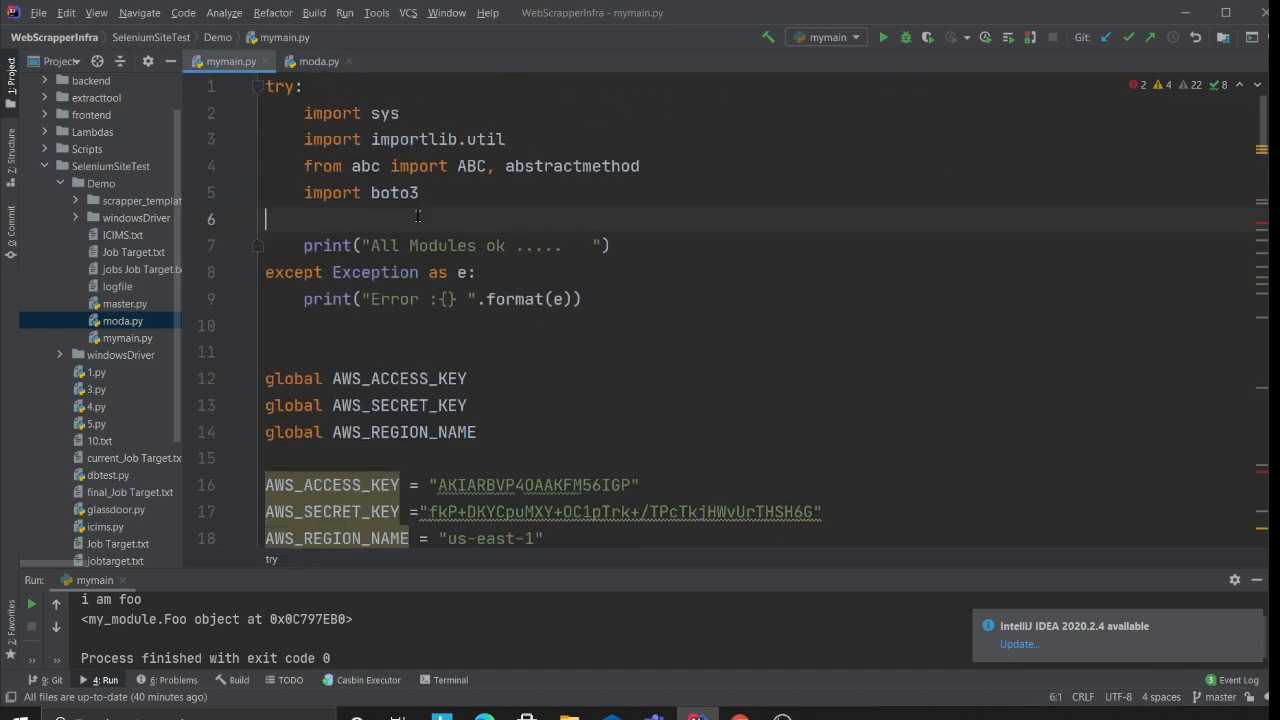
Add 'import json' under import boto3 in the try-block imports.
{"action": "type", "text": "impor"}
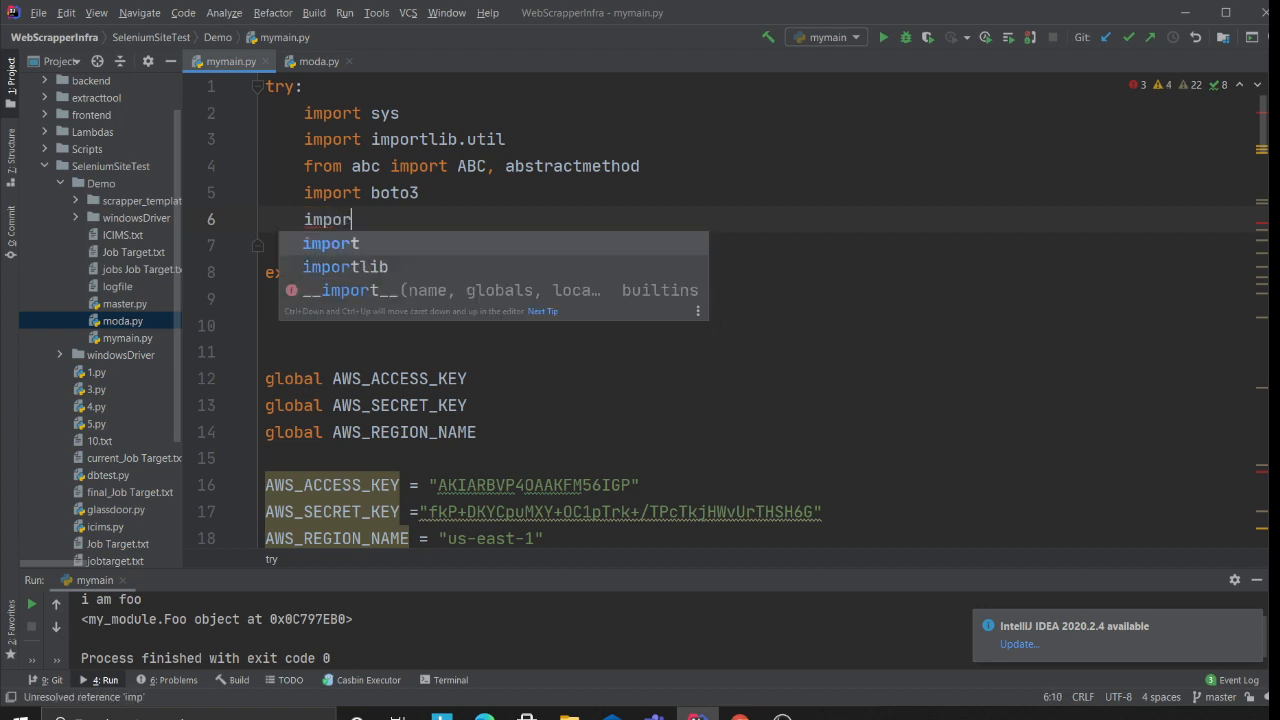
{"action": "type", "text": "json"}
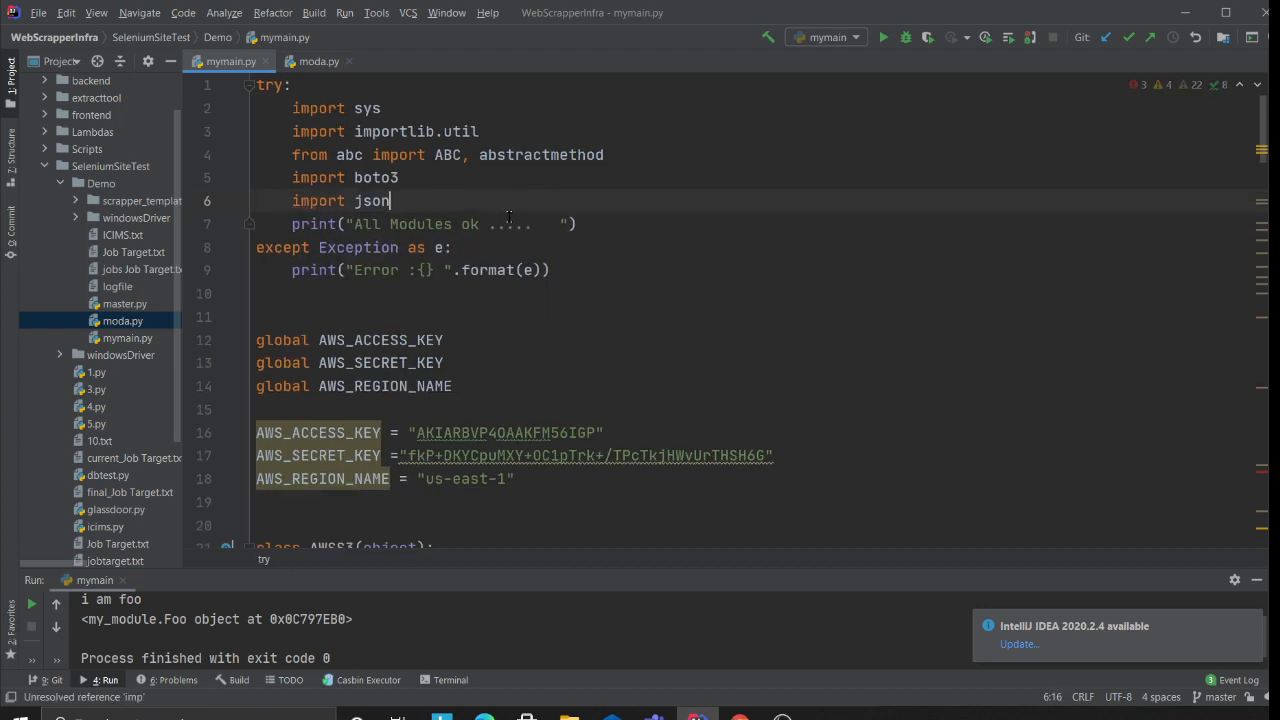
{"action": "scroll", "scroll_direction": "down", "scroll_amount": 3}
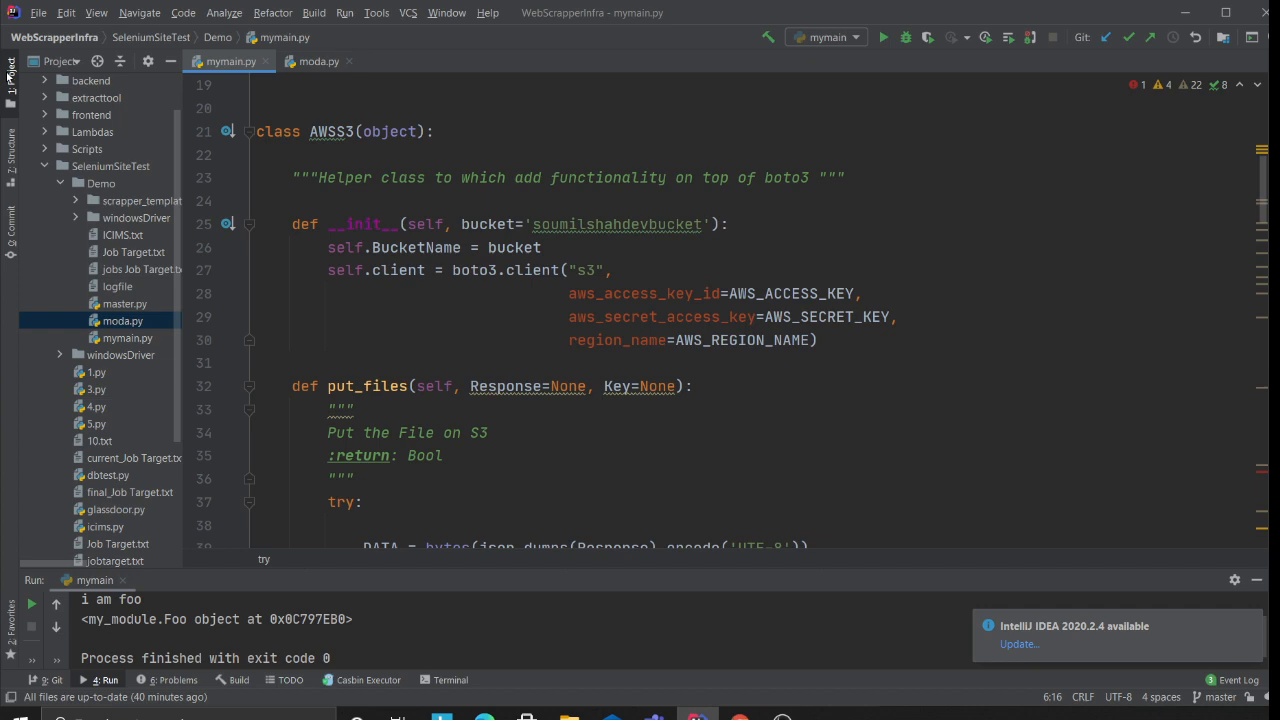
Hide the Project tree and collapse the Loader class above the helper call.
{"action": "left_click", "coordinate": [12, 64]}
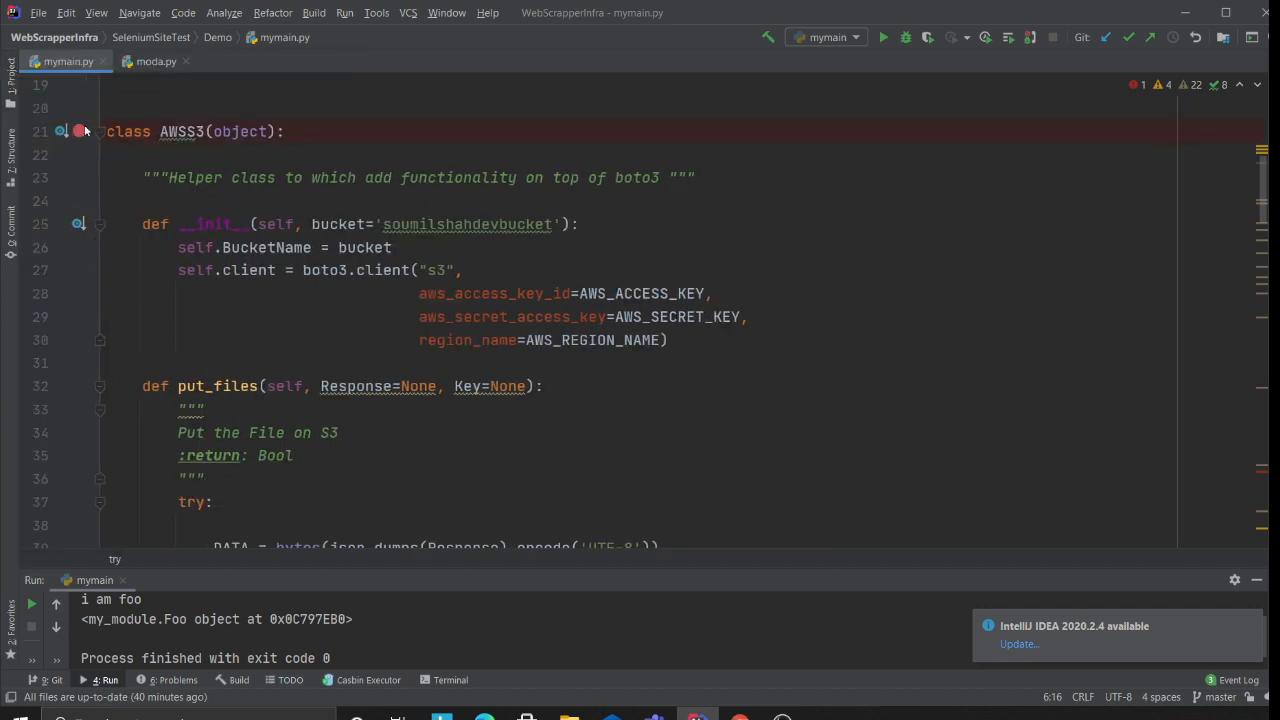
{"action": "scroll", "scroll_direction": "down", "scroll_amount": 3}
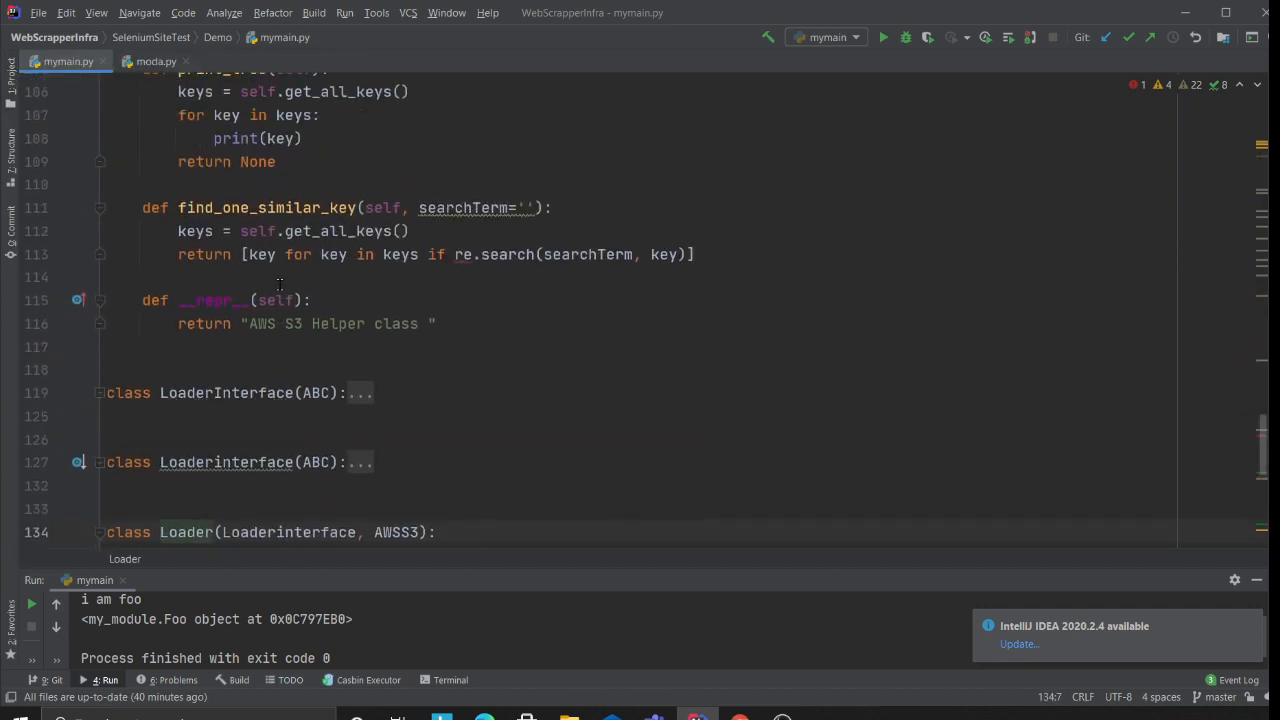
{"action": "scroll", "scroll_direction": "up", "scroll_amount": 3}
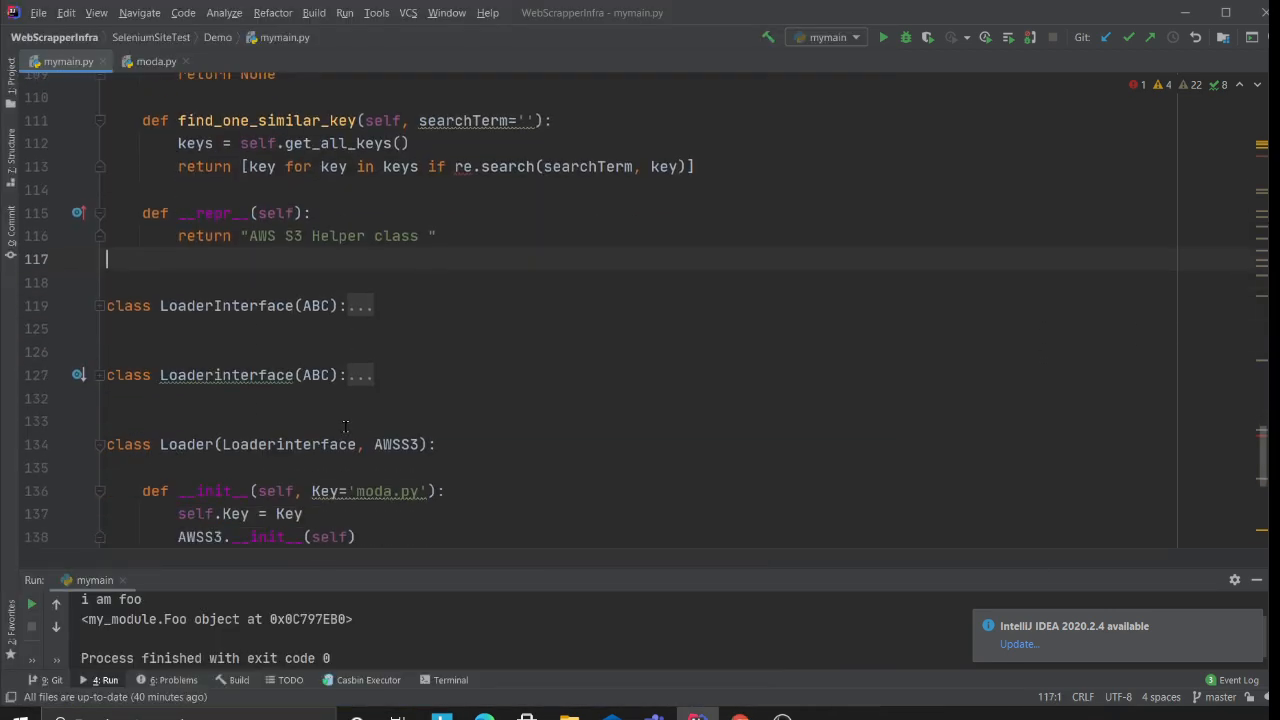
{"action": "scroll", "scroll_direction": "down", "scroll_amount": 3}
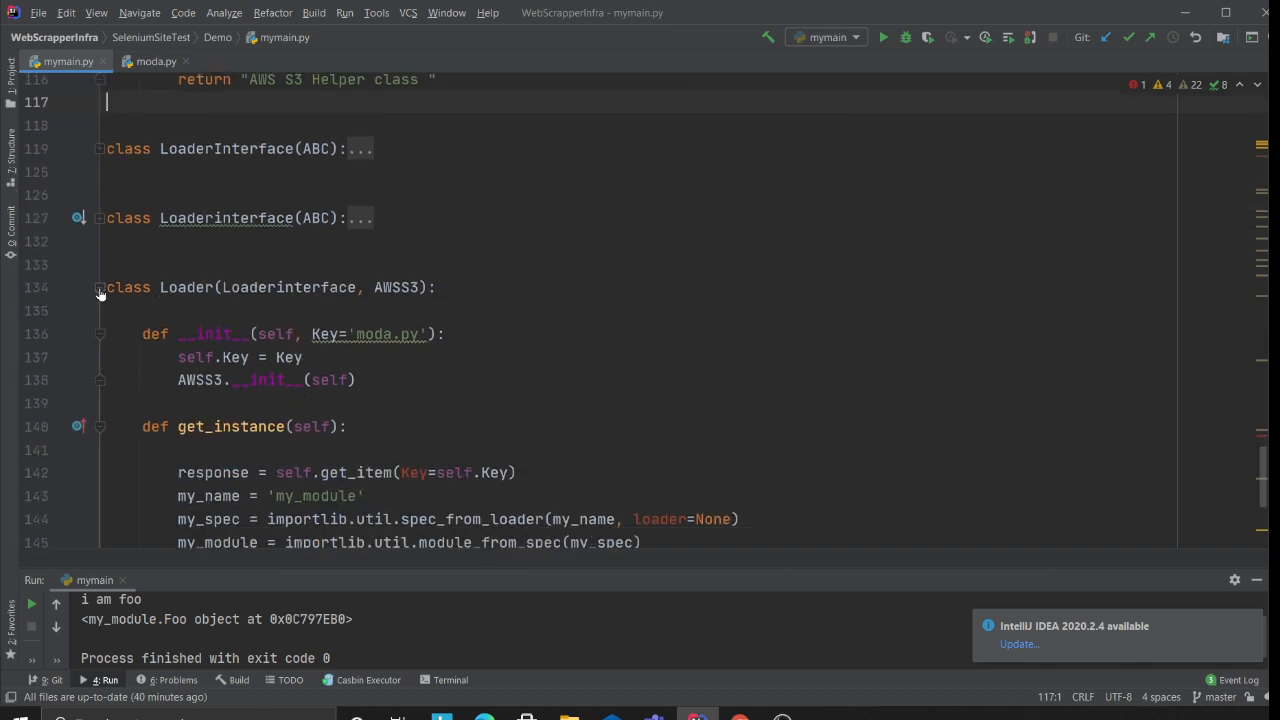
{"action": "left_click", "coordinate": [100, 288]}
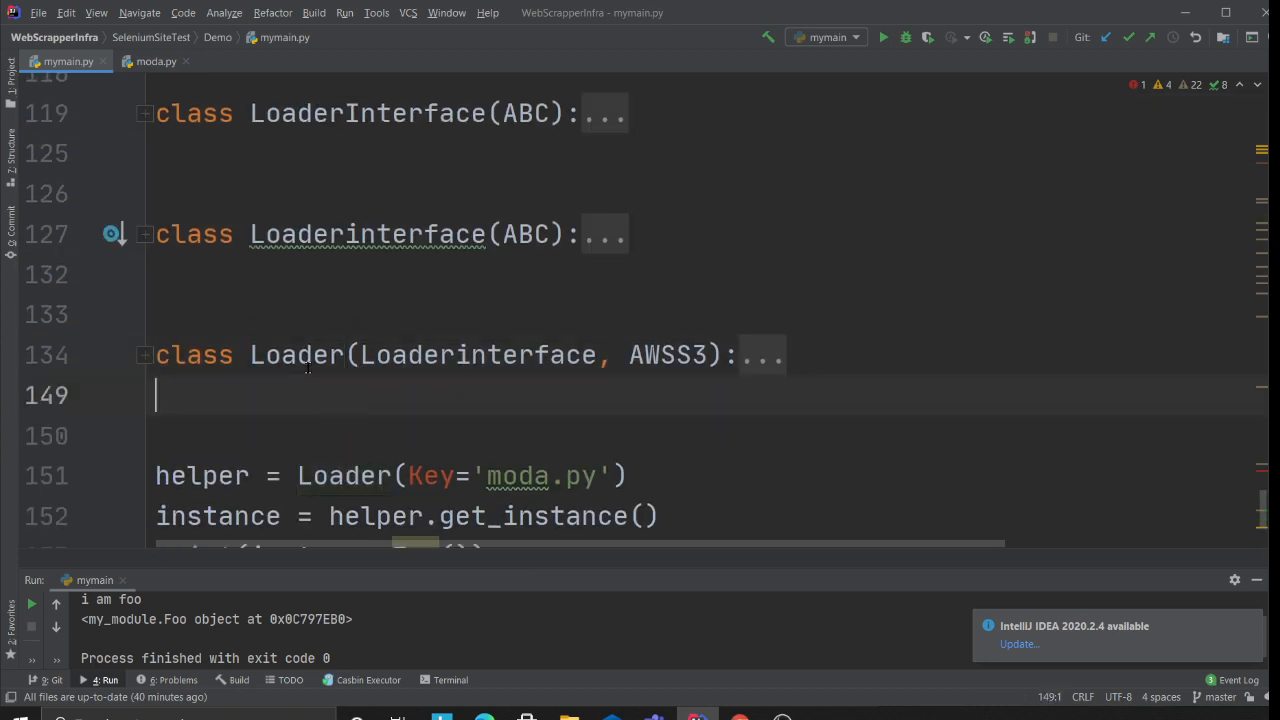
Highlight the Loader class name and the 'moda.py' key argument passed to it.
{"action": "double_click", "coordinate": [296, 356]}
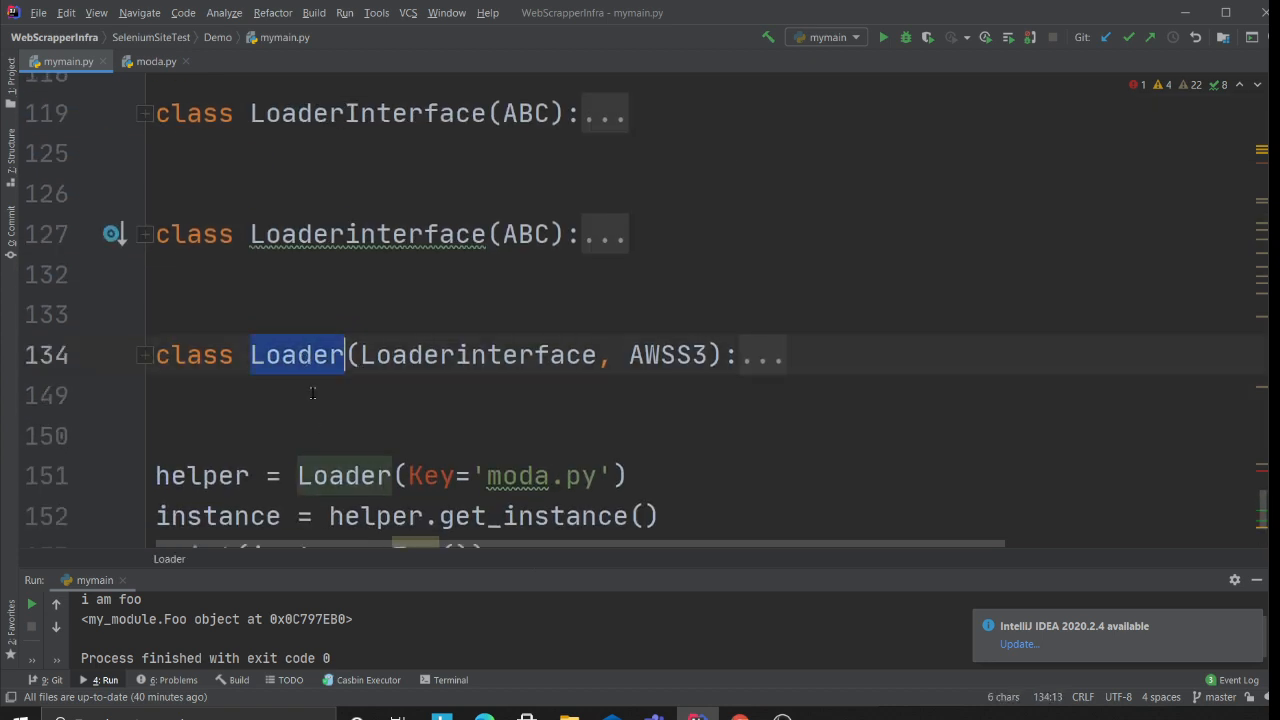
{"action": "double_click", "coordinate": [540, 476]}
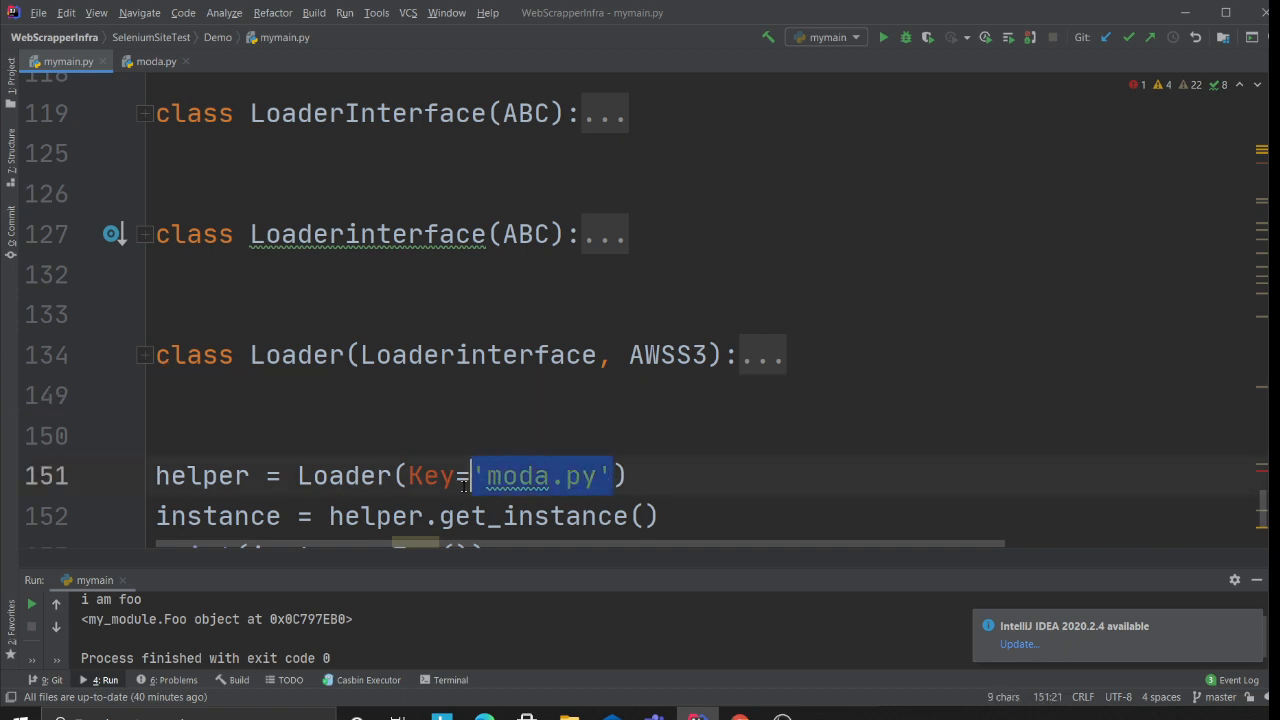
{"action": "mouse_move", "coordinate": [596, 424]}
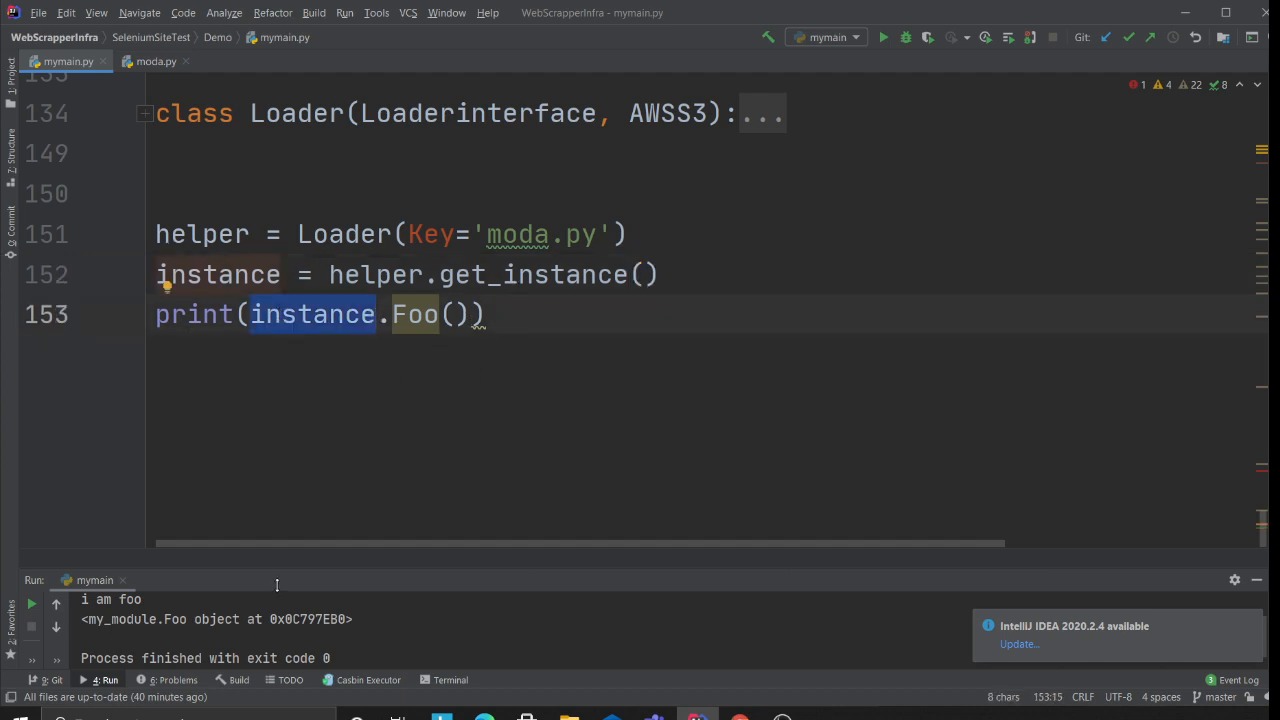
Run mymain.py and view the console output: All Modules ok, i am foo, Foo object.
{"action": "left_click", "coordinate": [884, 36]}
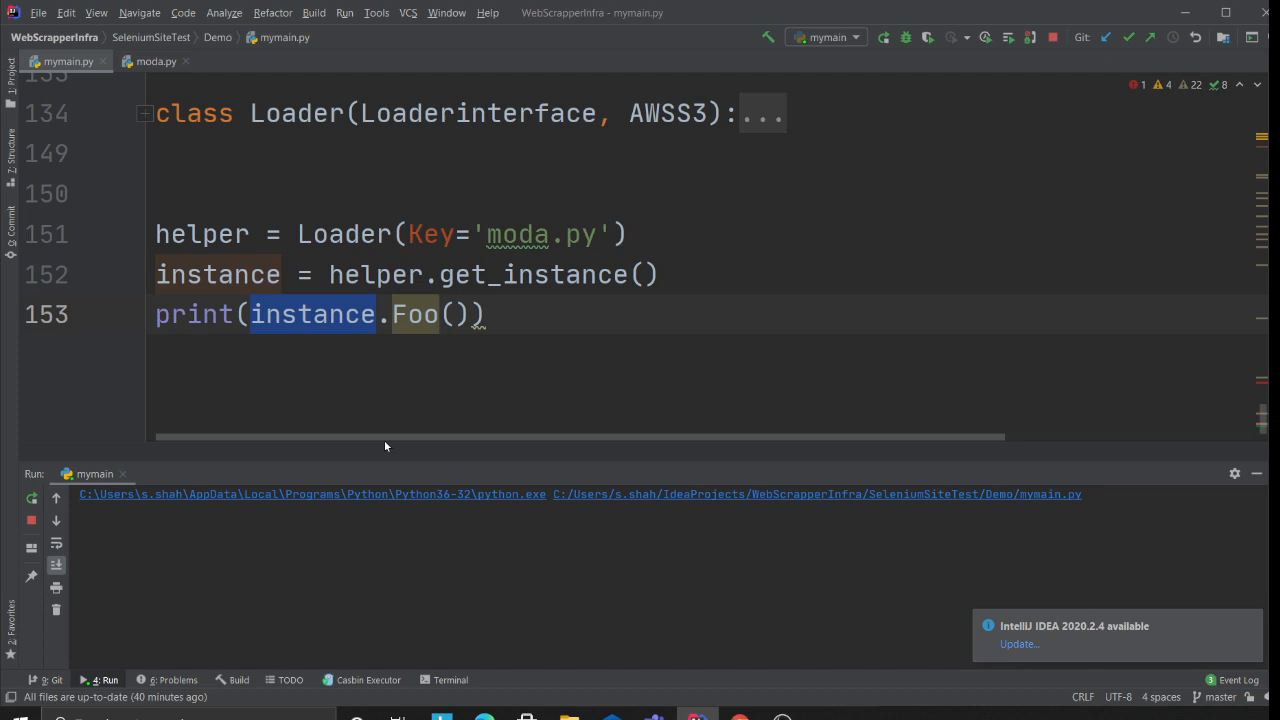
{"action": "left_click", "coordinate": [32, 496]}
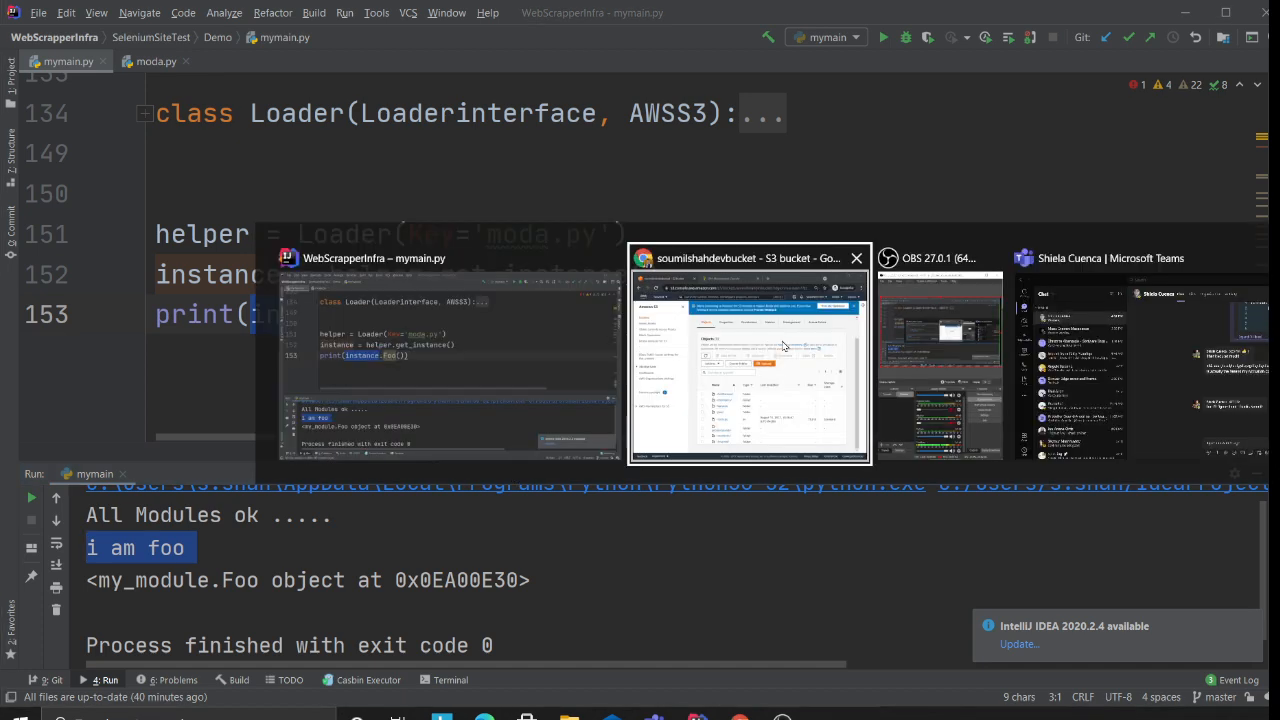
Switch to the S3 browser and view the moda.py object's details page.
{"action": "left_click", "coordinate": [748, 360]}
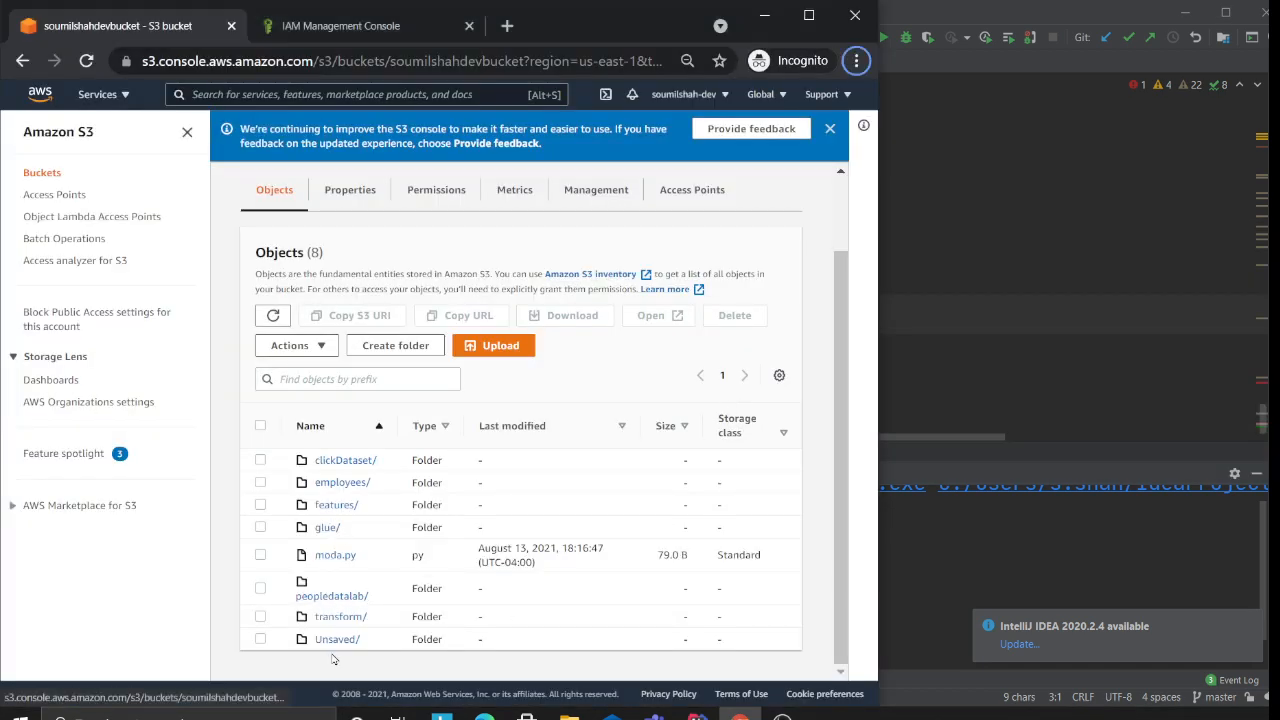
{"action": "left_click", "coordinate": [336, 554]}
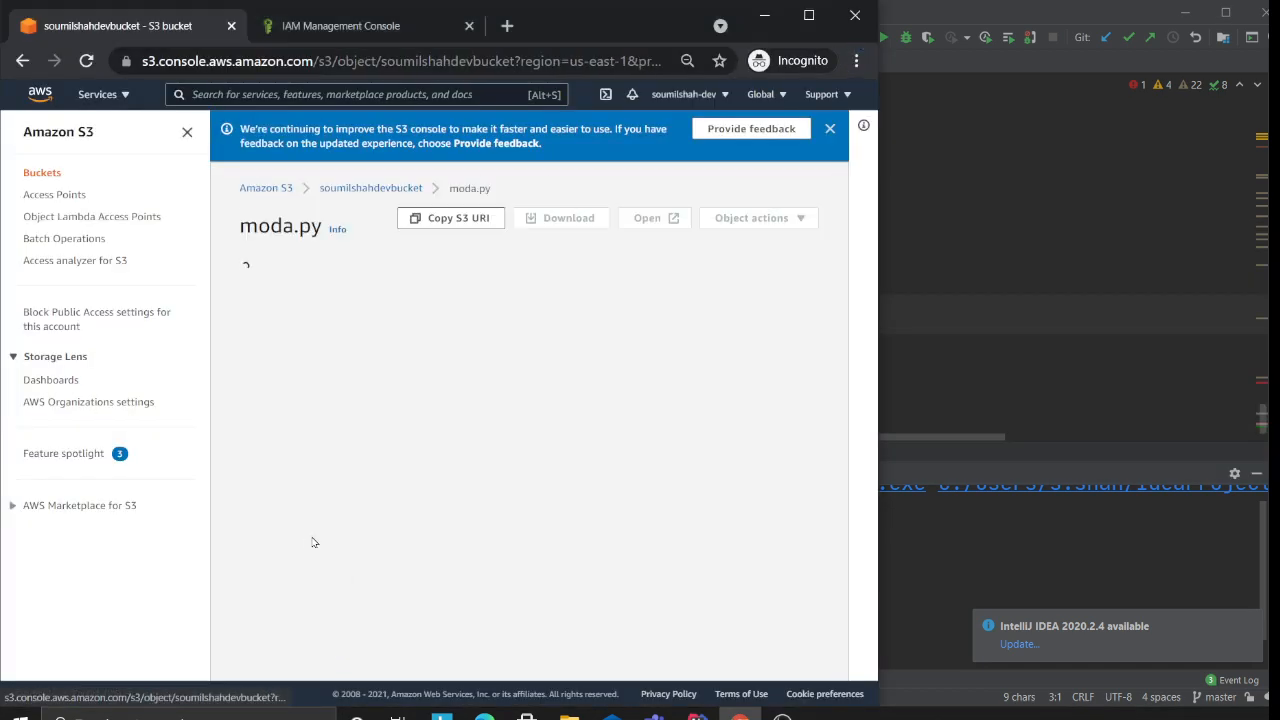
{"action": "scroll", "scroll_direction": "down", "scroll_amount": 3}
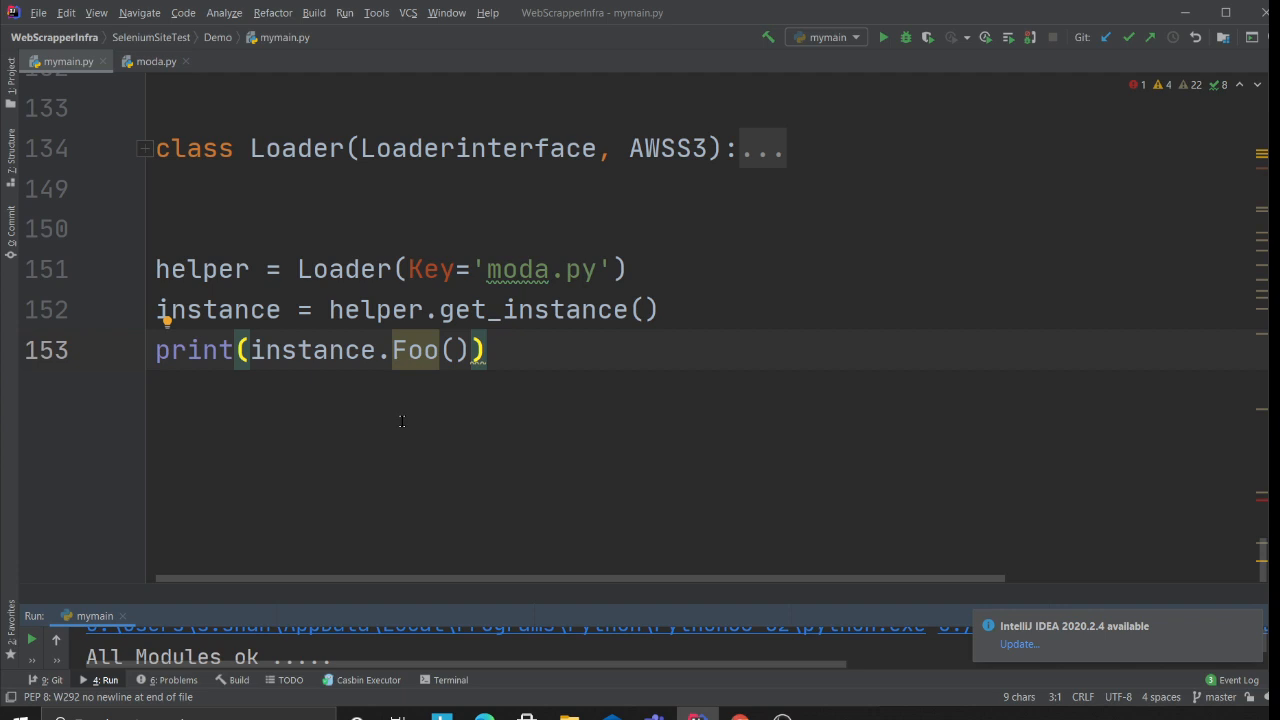
Expand LoaderInterface and Loader, highlighting importlib in the get_instance method.
{"action": "scroll", "scroll_direction": "up", "scroll_amount": 3}
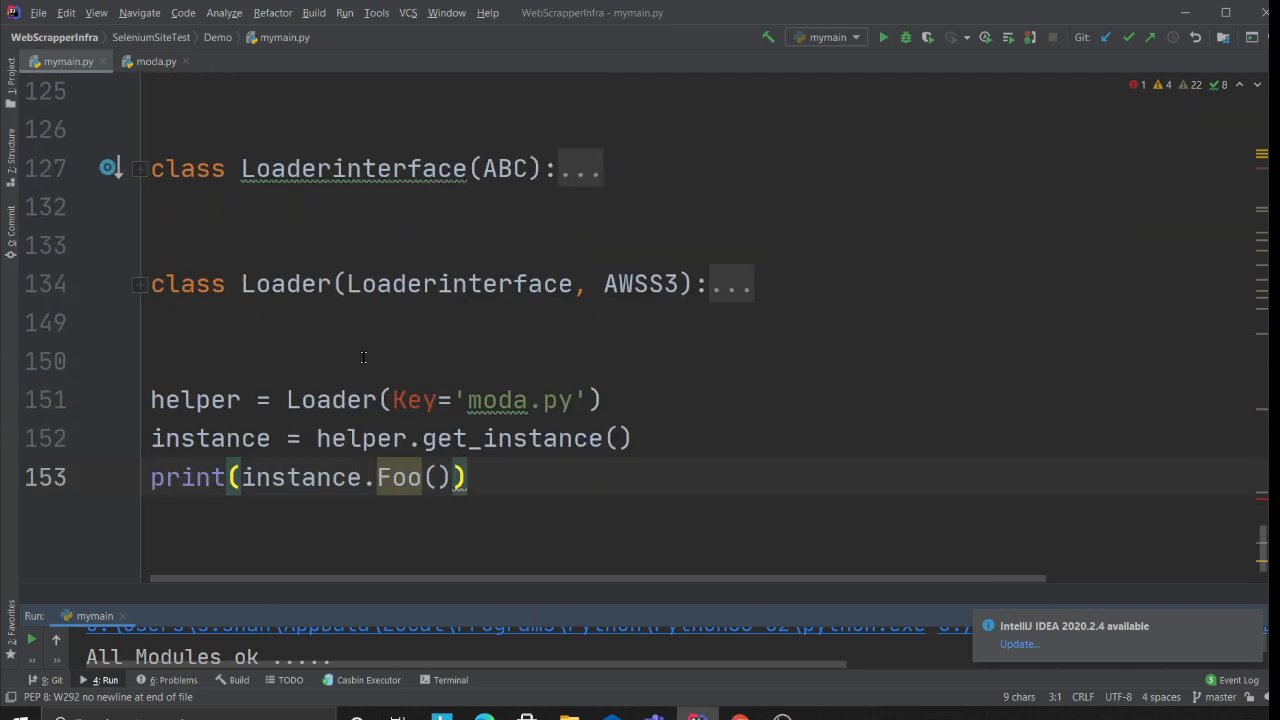
{"action": "scroll", "scroll_direction": "up", "scroll_amount": 3}
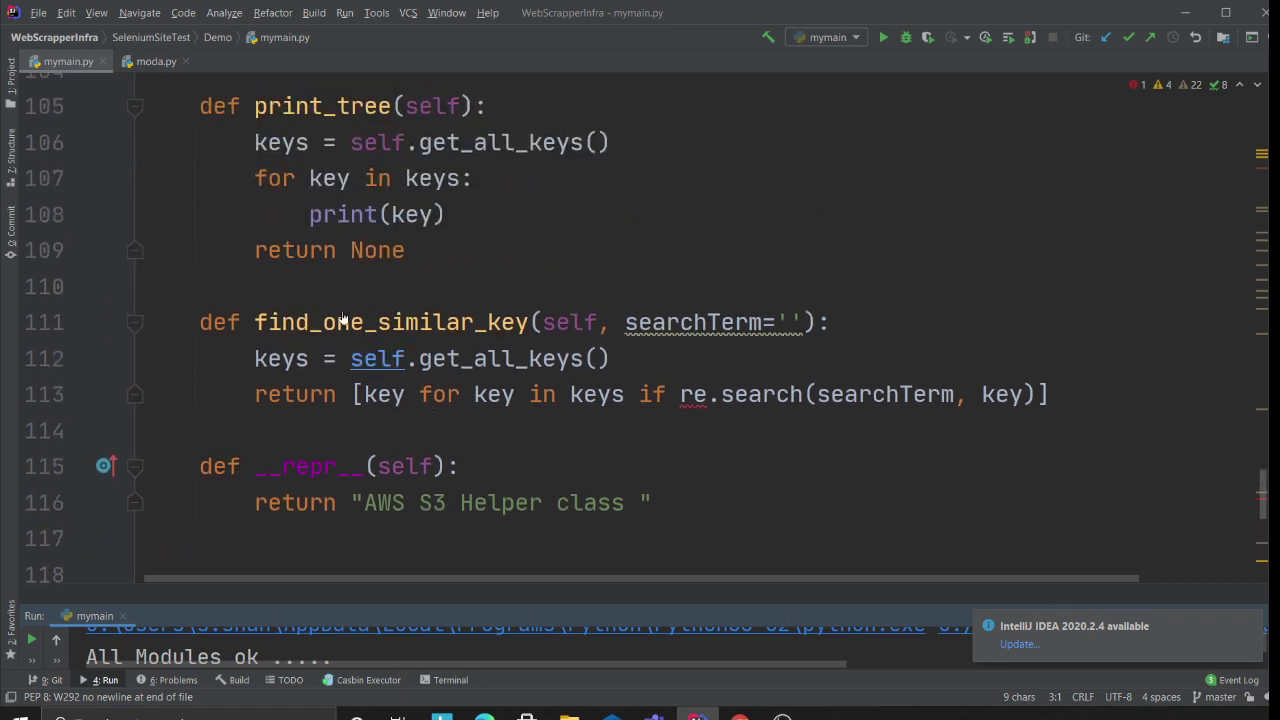
{"action": "scroll", "scroll_direction": "up", "scroll_amount": 3}
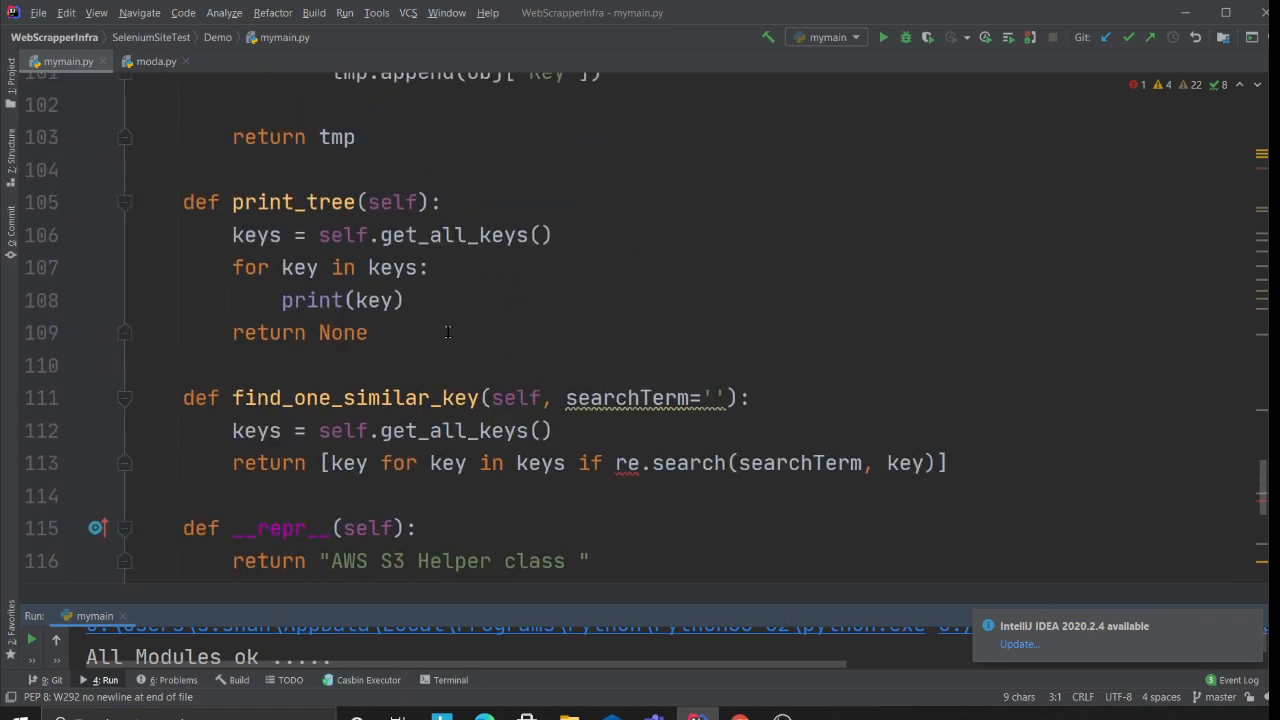
{"action": "scroll", "scroll_direction": "down", "scroll_amount": 3}
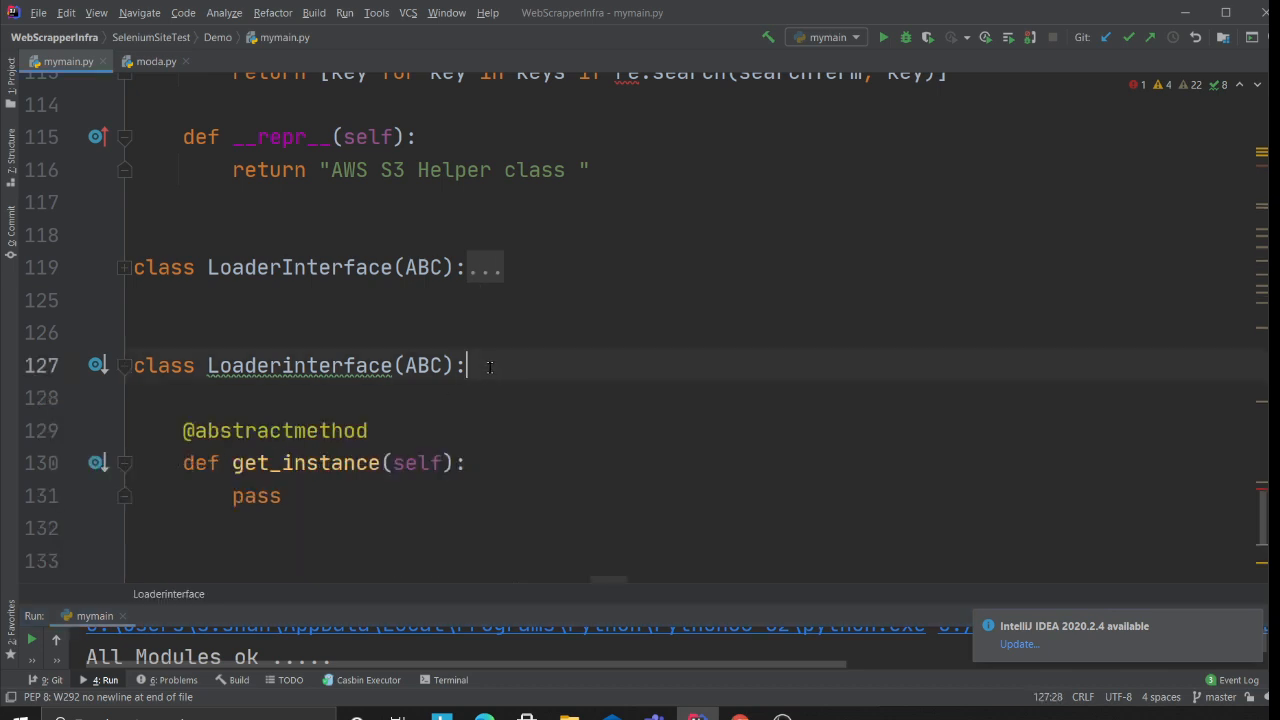
{"action": "scroll", "scroll_direction": "down", "scroll_amount": 3}
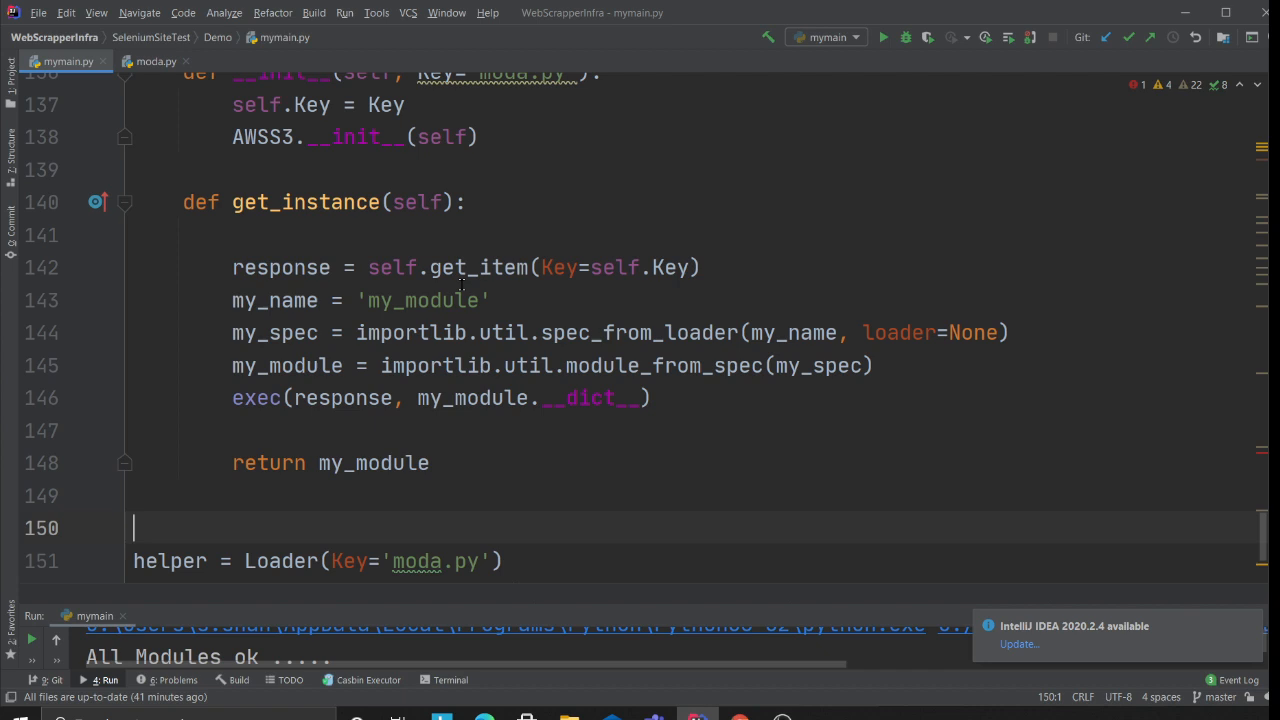
{"action": "double_click", "coordinate": [410, 332]}
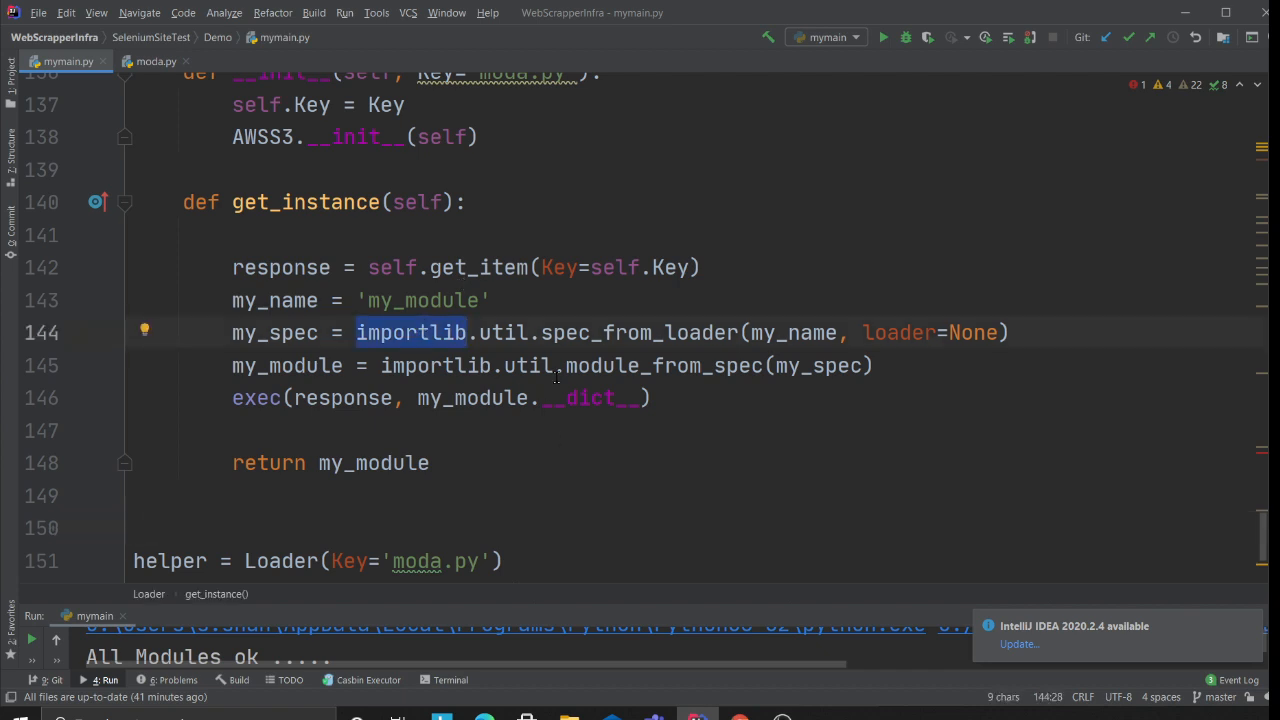
{"action": "scroll", "scroll_direction": "down", "scroll_amount": 3}
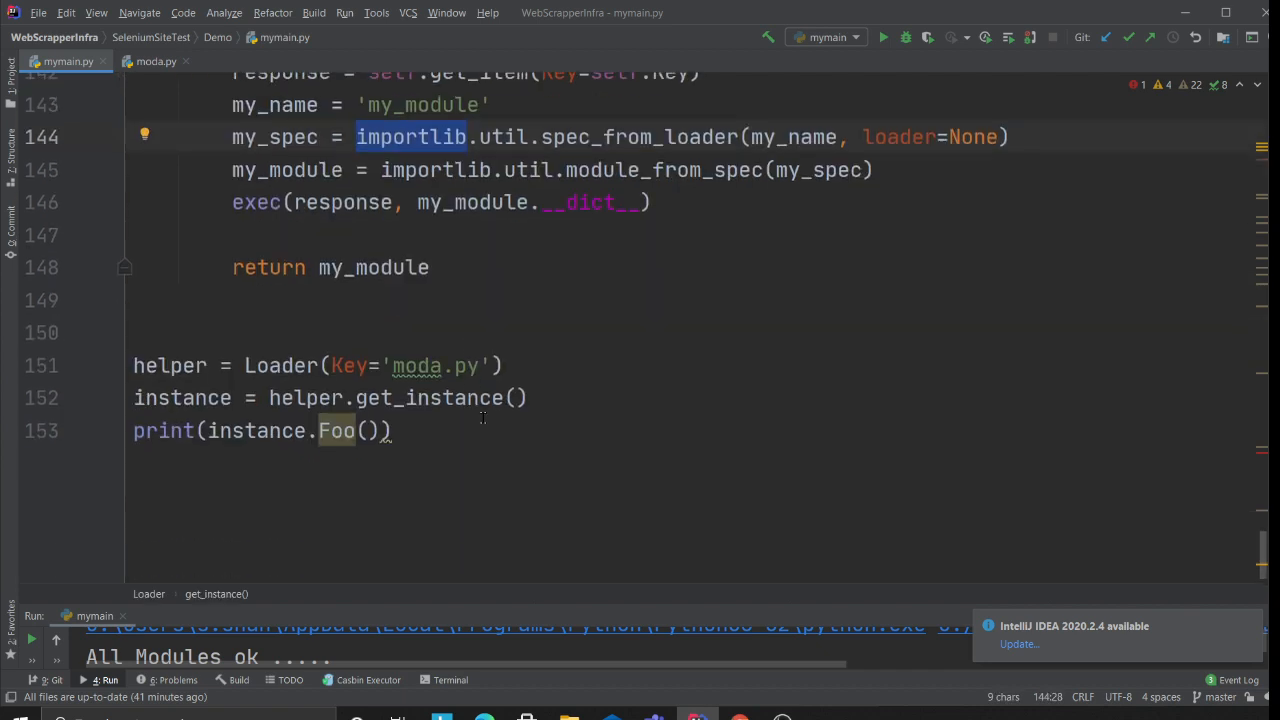